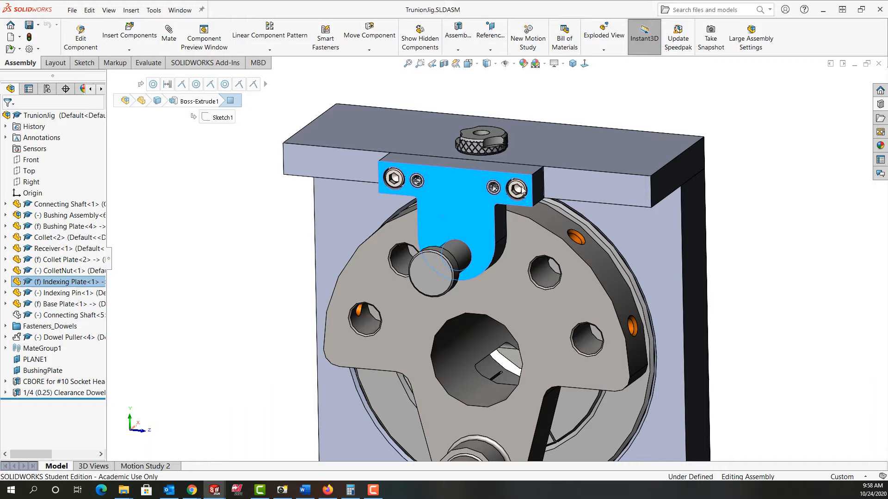
pyautogui.moveTo(480, 208)
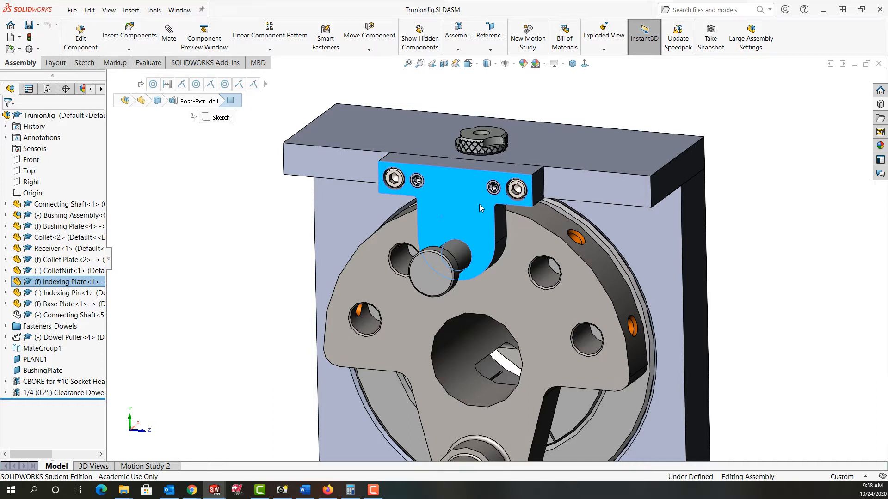
pyautogui.moveTo(472, 213)
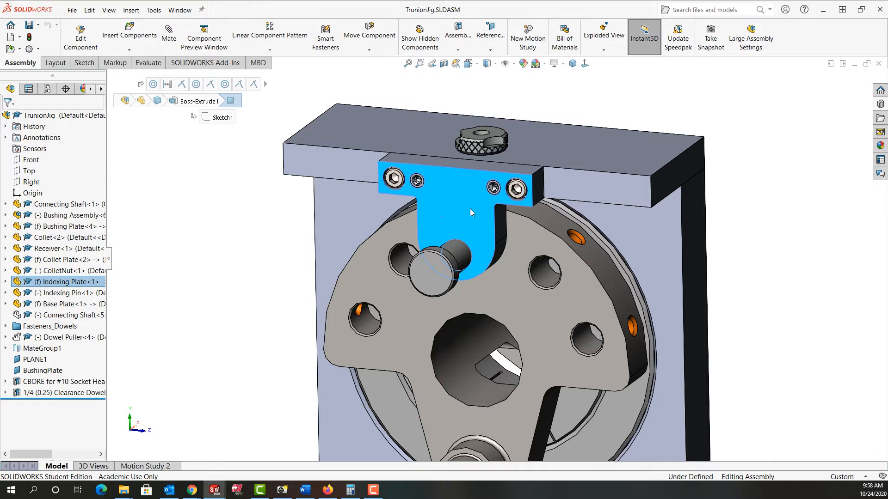
pyautogui.moveTo(416, 194)
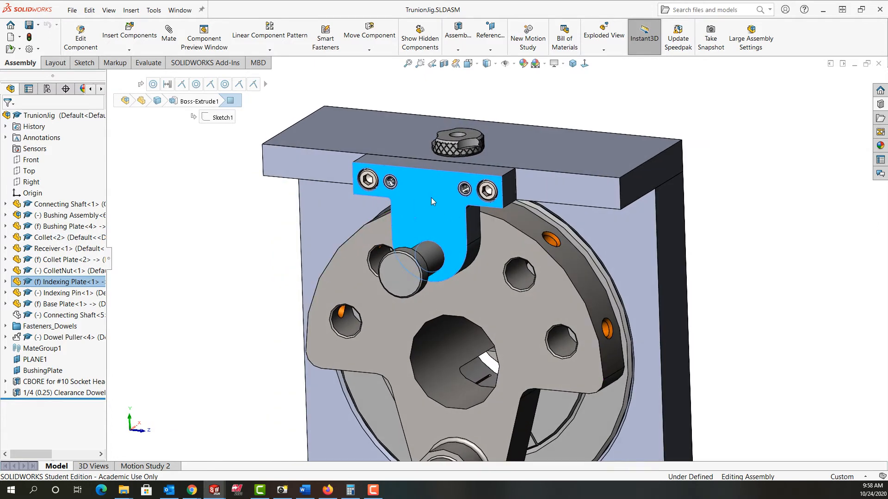
pyautogui.rightClick(432, 200)
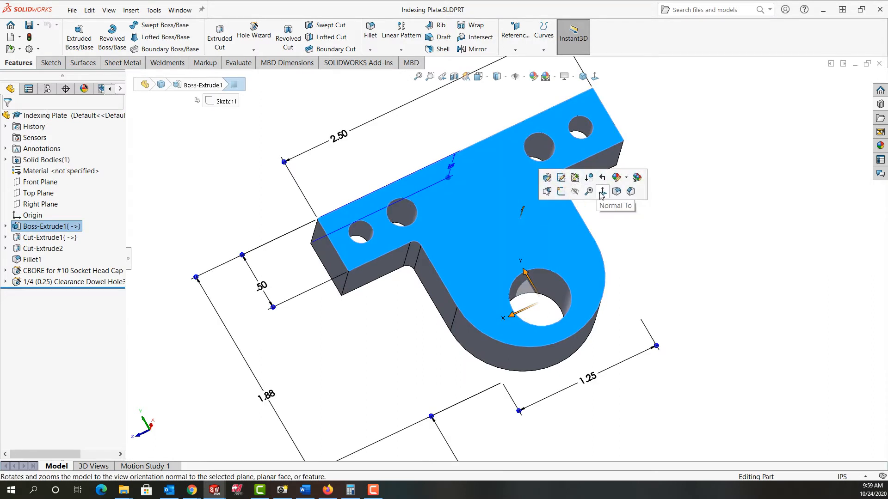
pyautogui.click(602, 191)
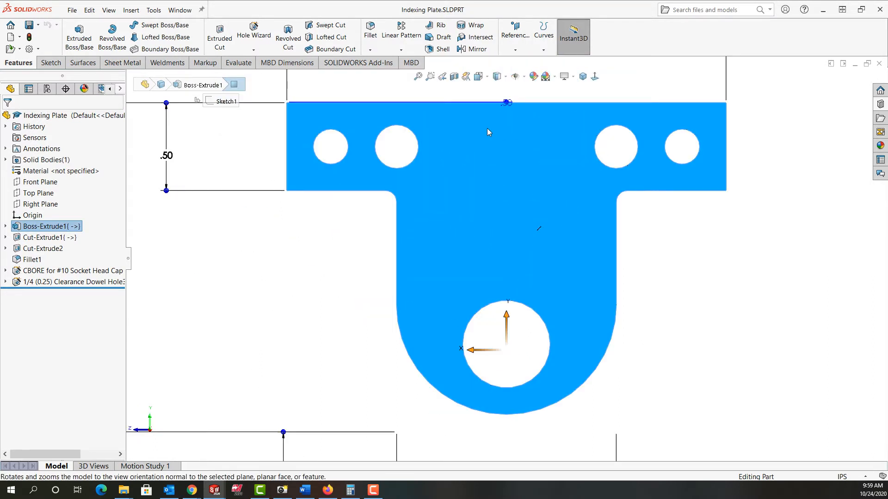
pyautogui.moveTo(506, 162)
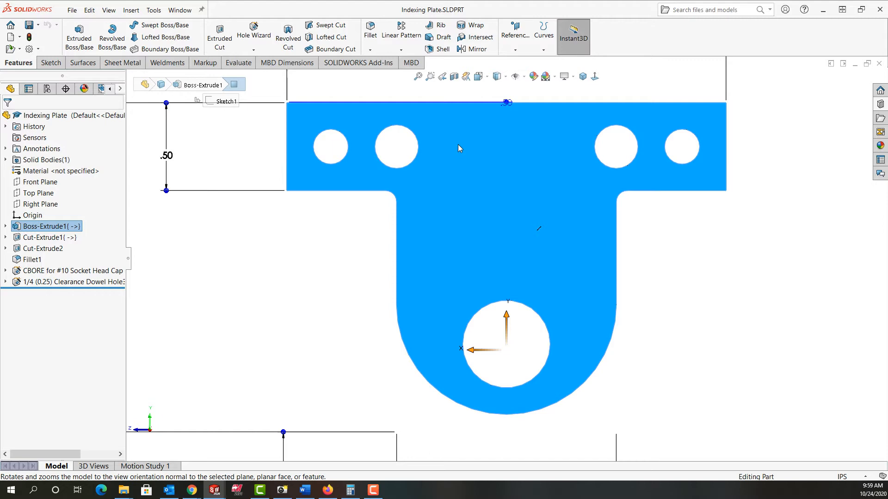
pyautogui.moveTo(473, 148)
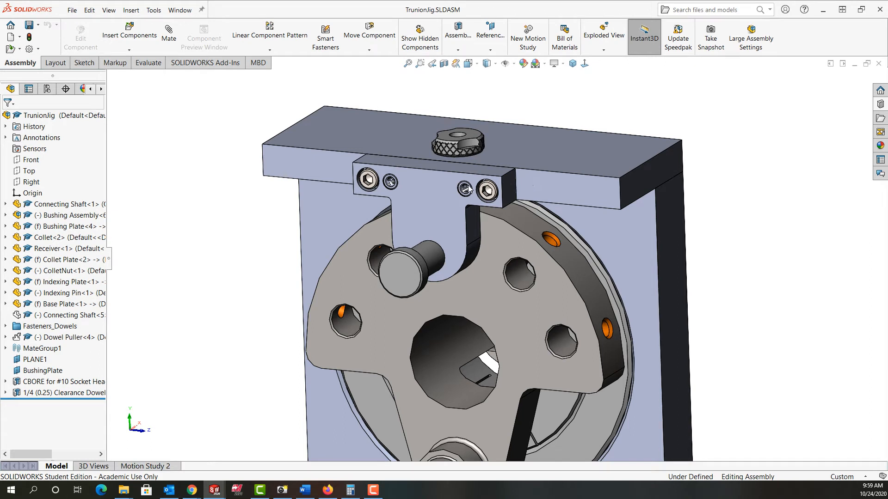
pyautogui.moveTo(536, 188)
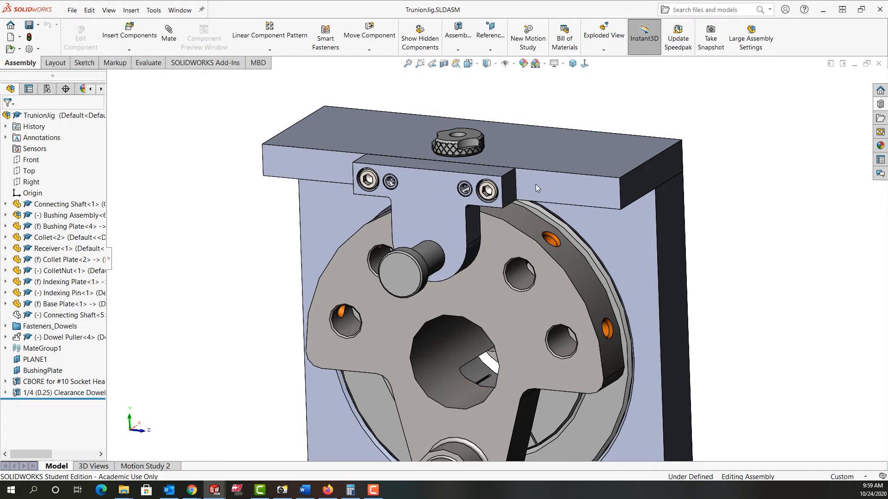
pyautogui.moveTo(504, 195)
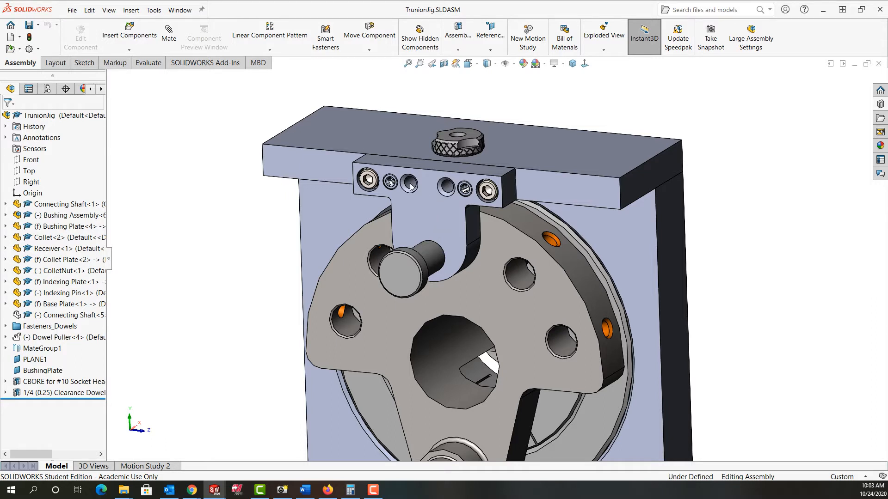
pyautogui.moveTo(477, 196)
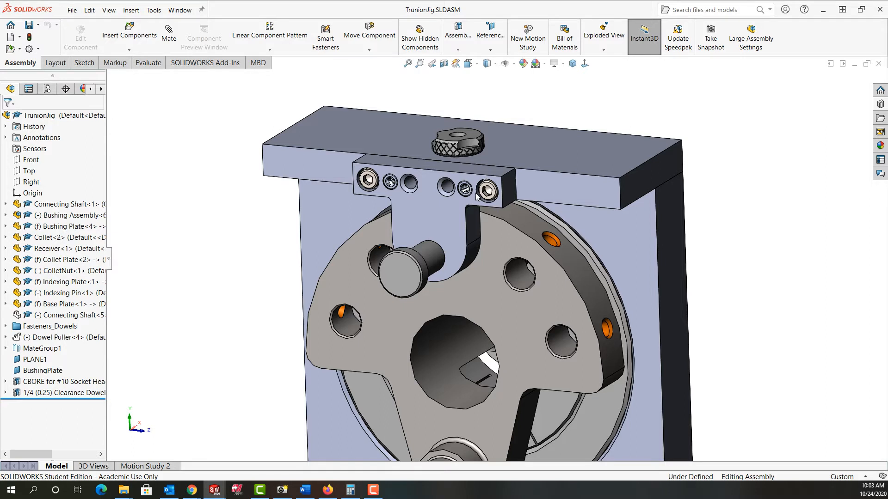
pyautogui.moveTo(450, 185)
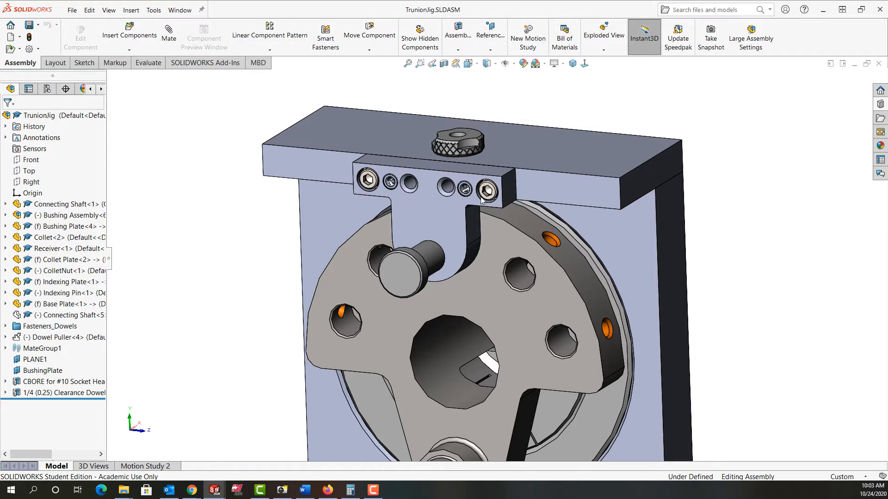
pyautogui.moveTo(394, 187)
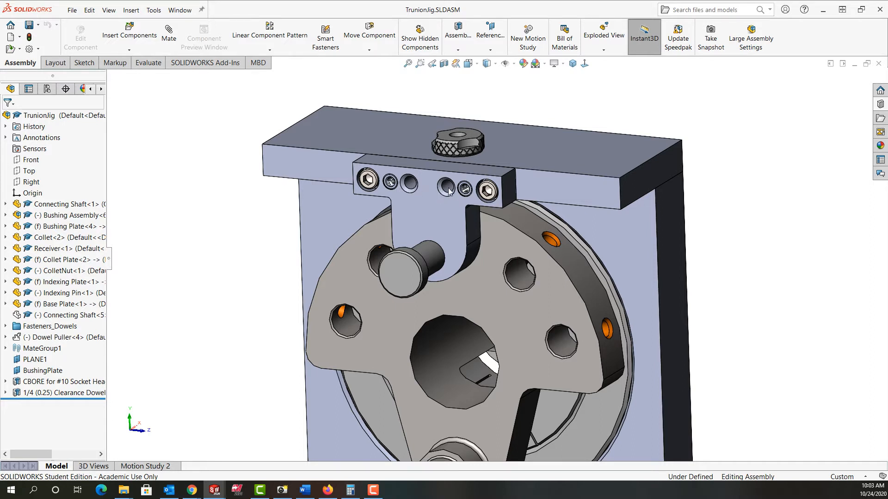
pyautogui.moveTo(390, 182)
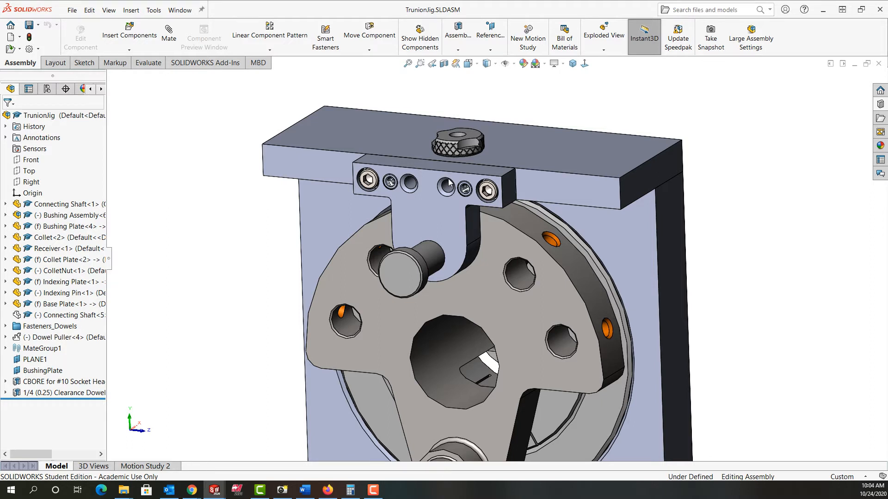
pyautogui.moveTo(438, 203)
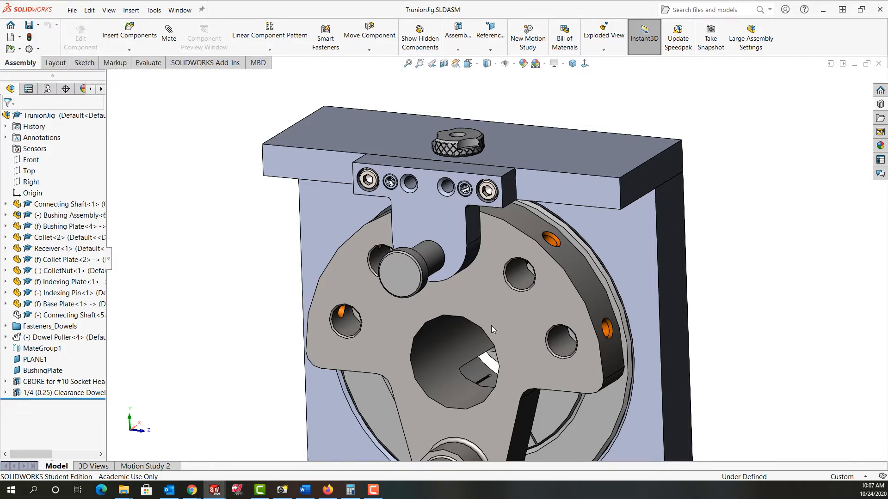
pyautogui.moveTo(453, 193)
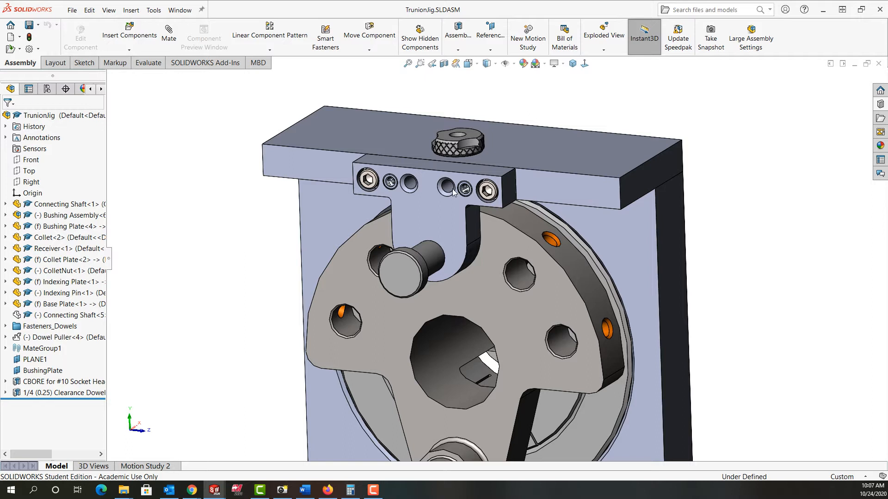
pyautogui.moveTo(525, 199)
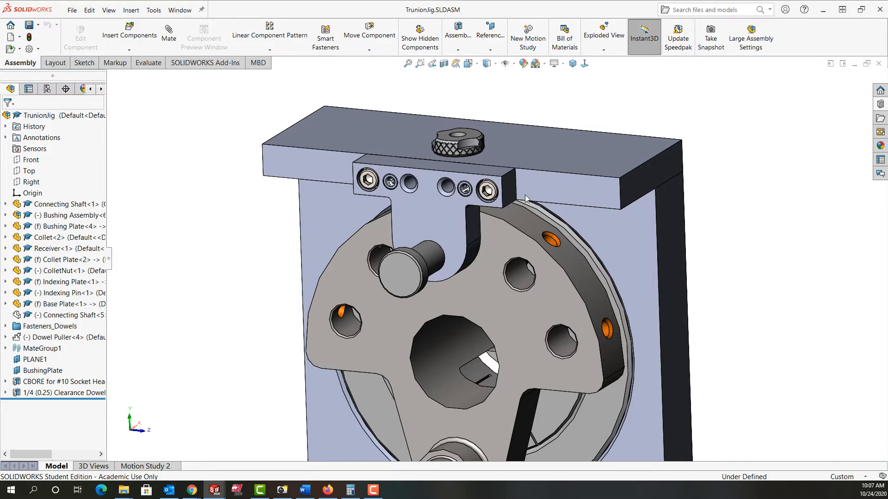
pyautogui.moveTo(474, 197)
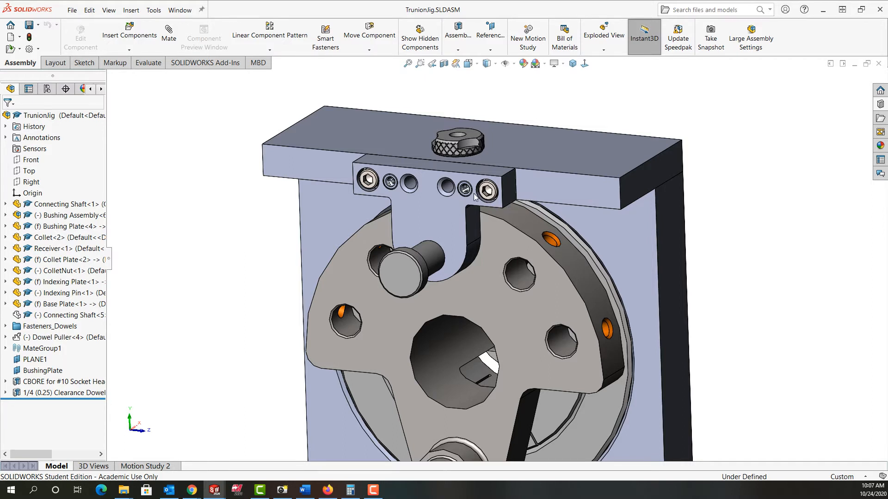
pyautogui.moveTo(461, 219)
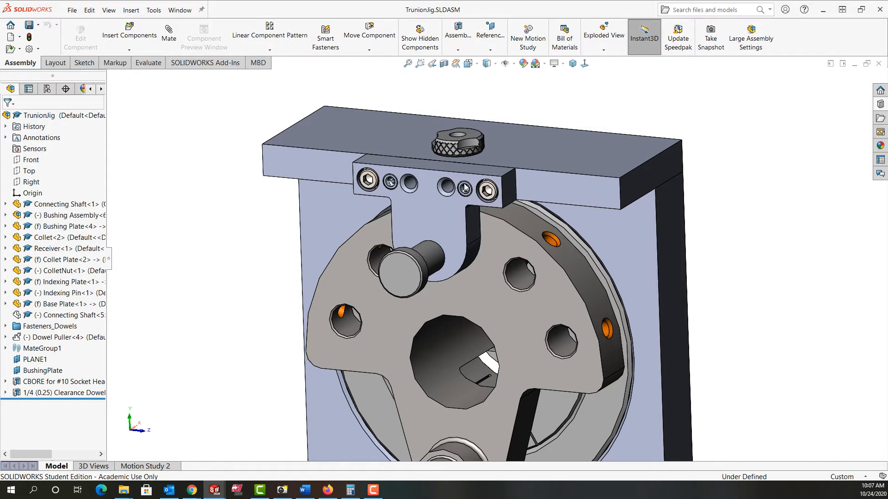
pyautogui.moveTo(465, 195)
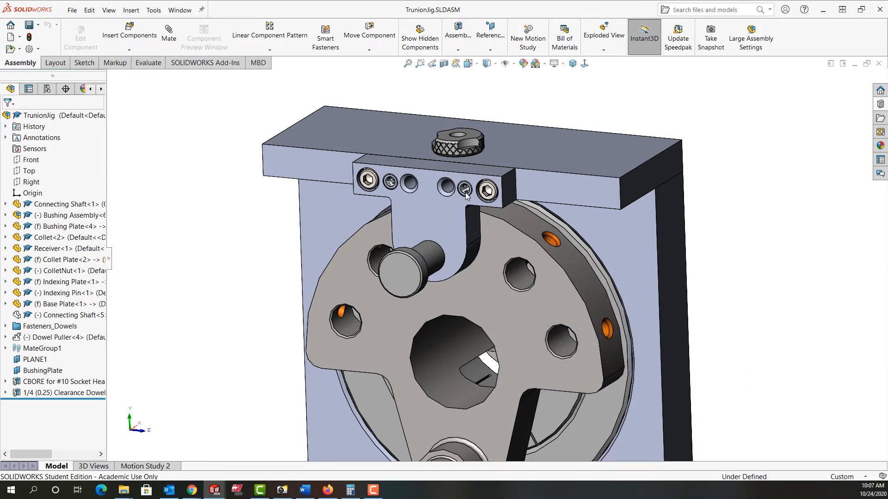
pyautogui.moveTo(460, 220)
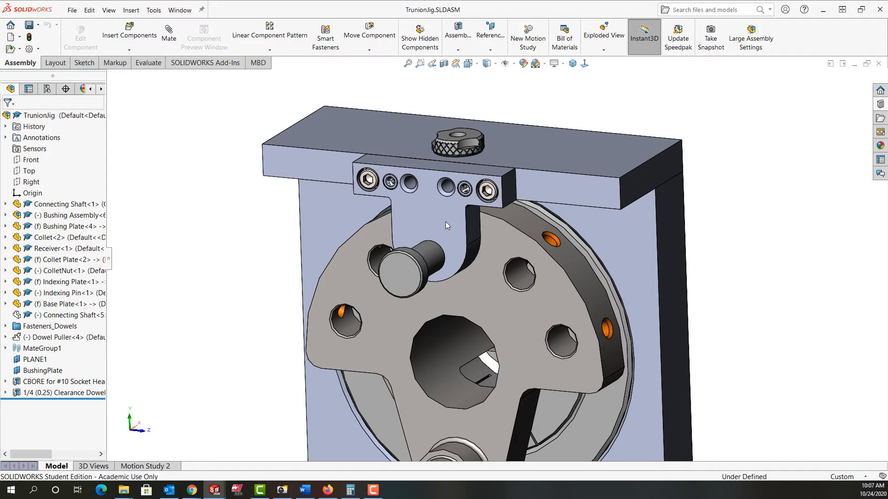
pyautogui.moveTo(445, 222)
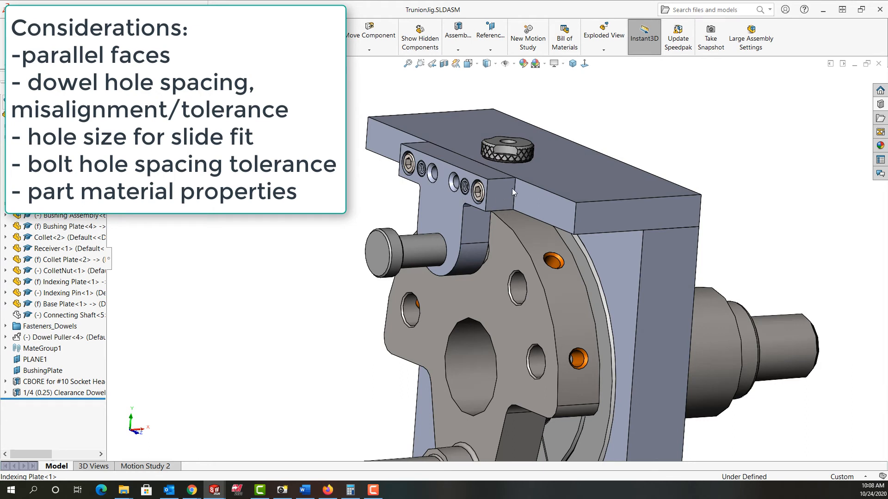
pyautogui.moveTo(490, 210)
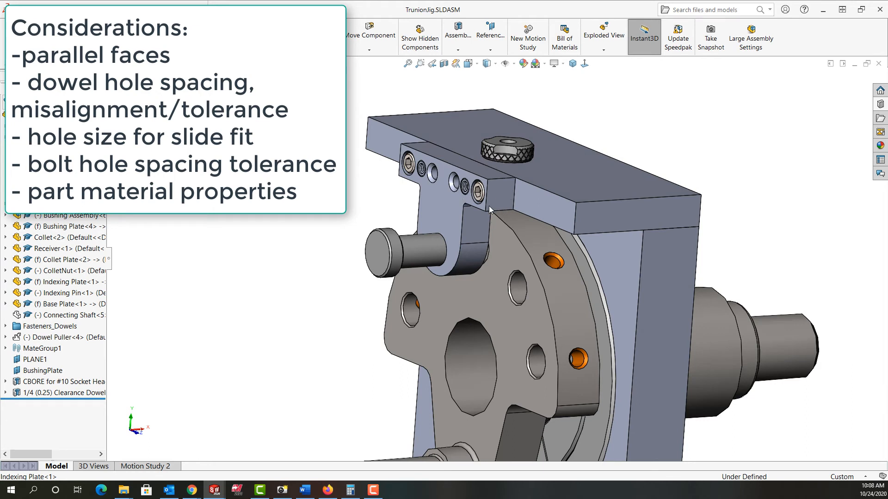
pyautogui.moveTo(472, 219)
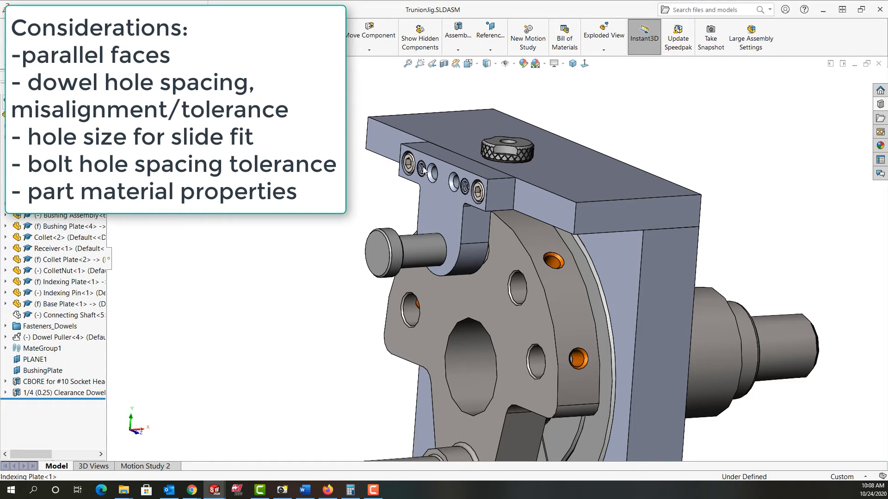
pyautogui.moveTo(429, 243)
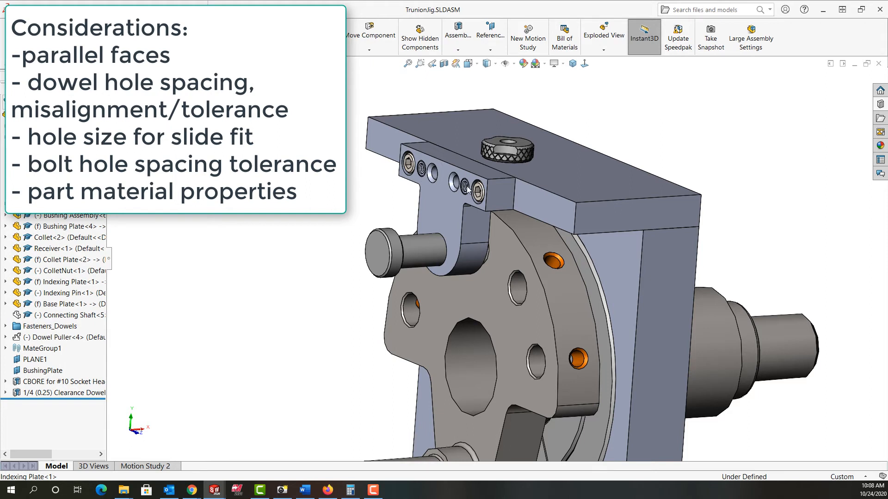
pyautogui.moveTo(436, 245)
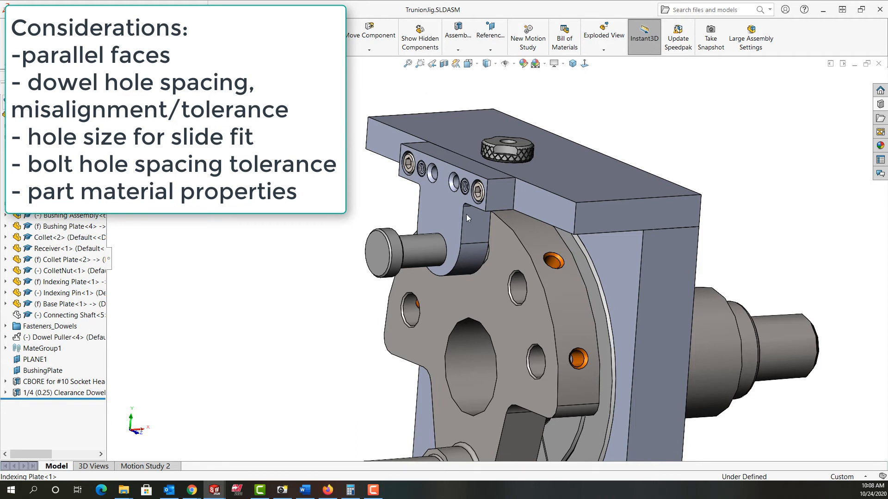
pyautogui.moveTo(445, 242)
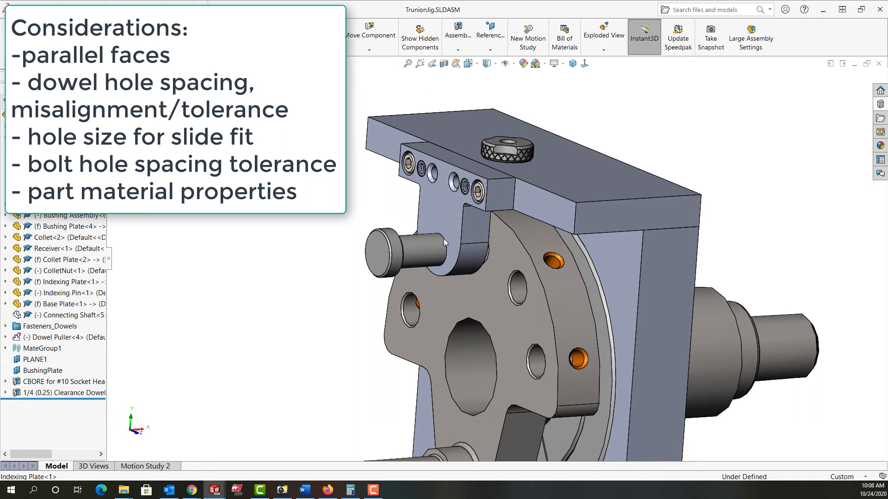
pyautogui.moveTo(425, 255)
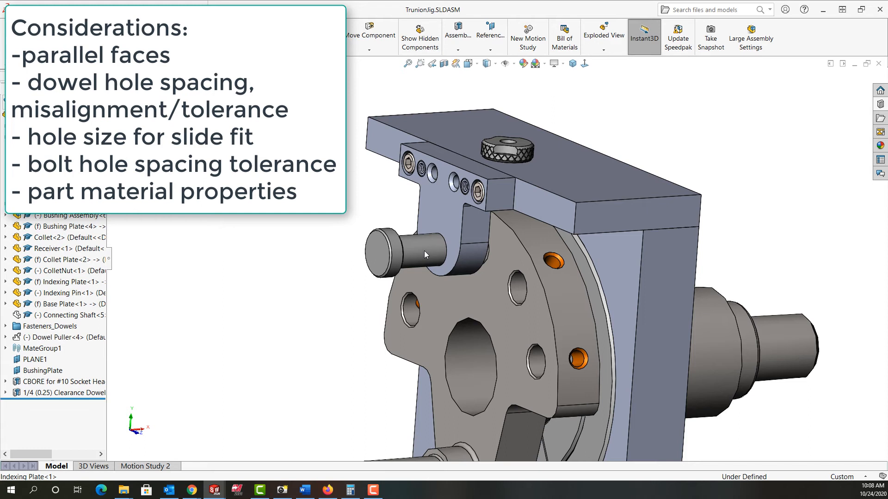
pyautogui.moveTo(518, 294)
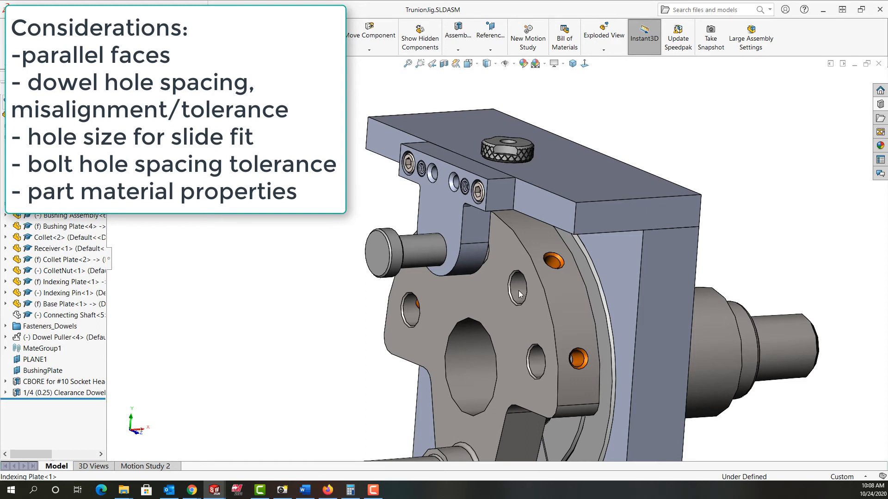
pyautogui.moveTo(490, 283)
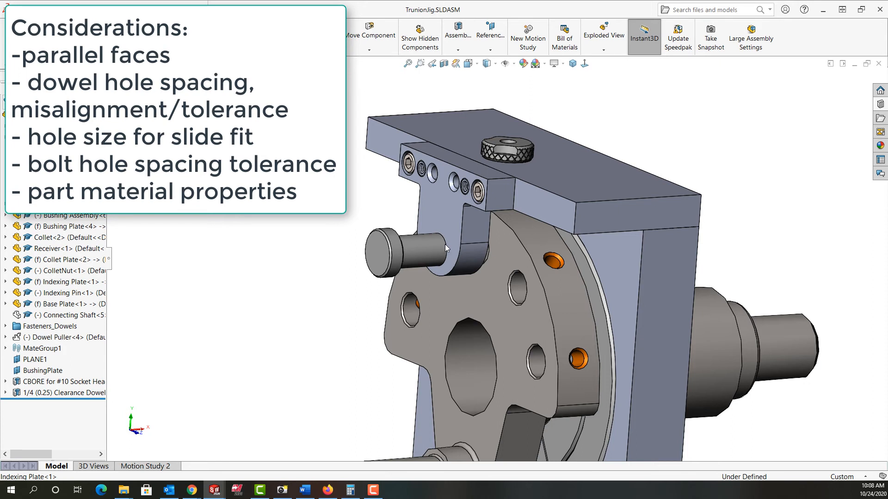
pyautogui.click(447, 249)
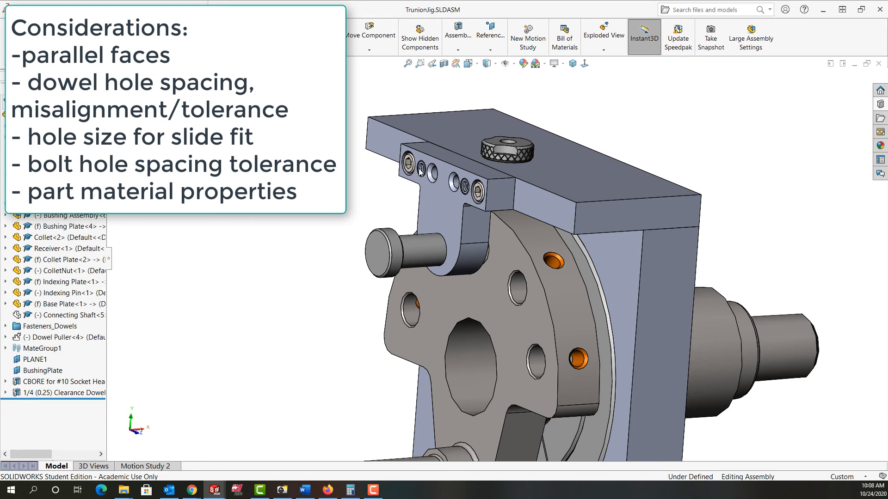
pyautogui.moveTo(419, 195)
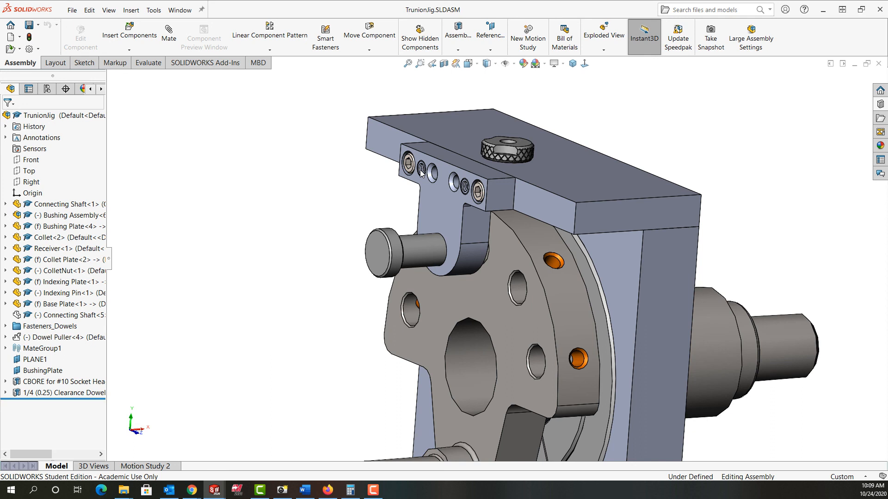
pyautogui.moveTo(451, 186)
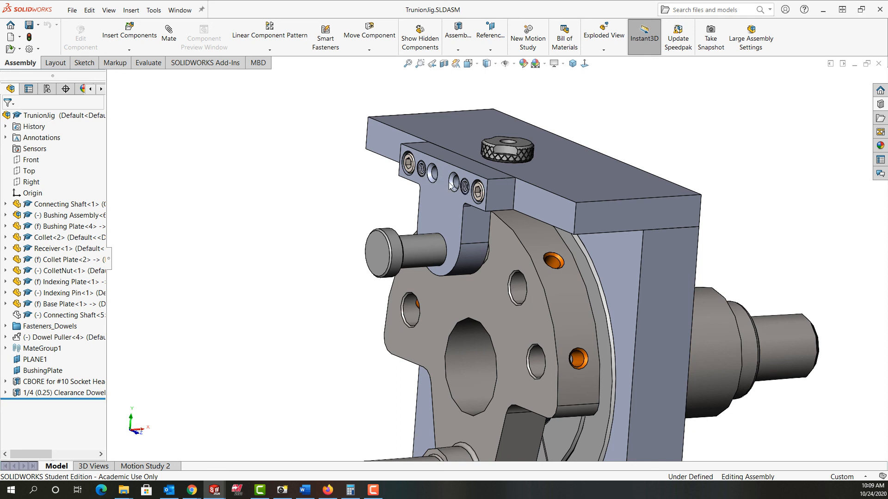
pyautogui.moveTo(439, 258)
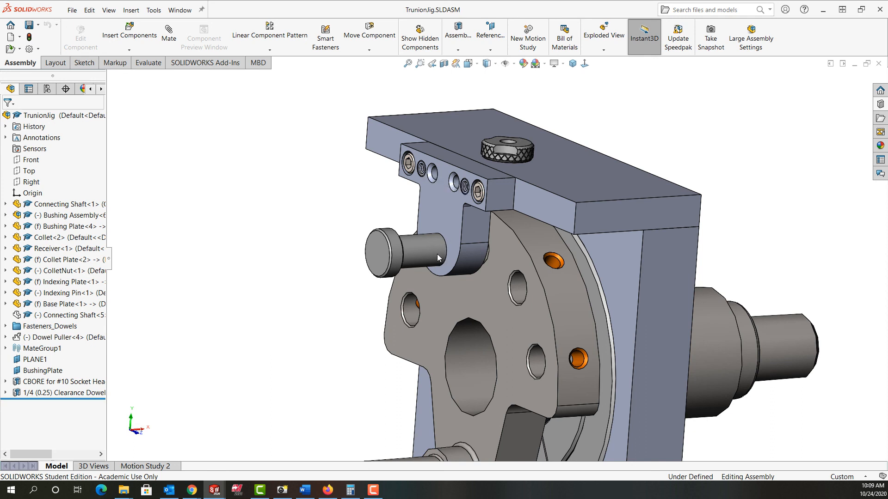